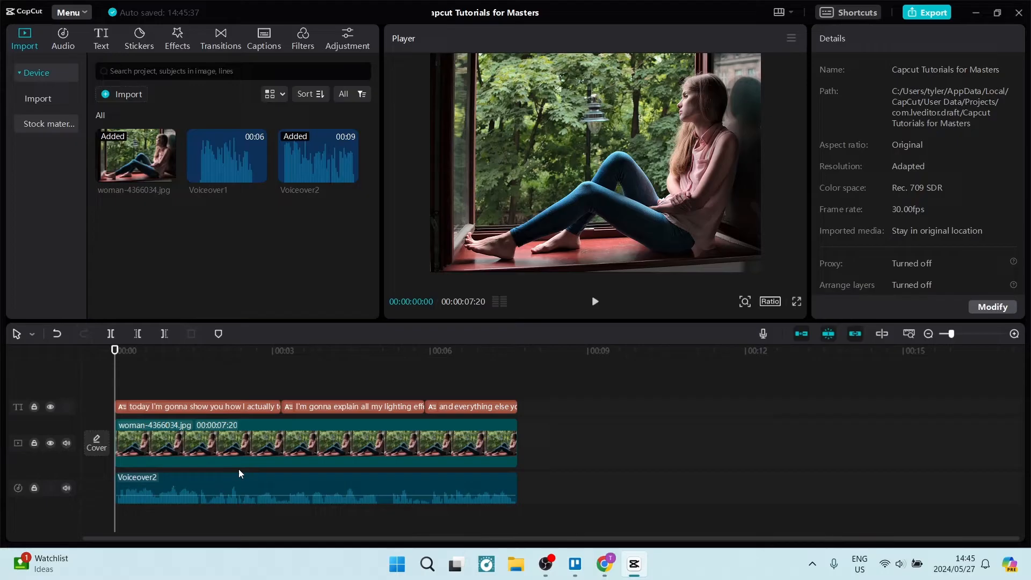
# - Select the first auto-caption clip on the text track to show its trending style templates
pyautogui.click(263, 490)
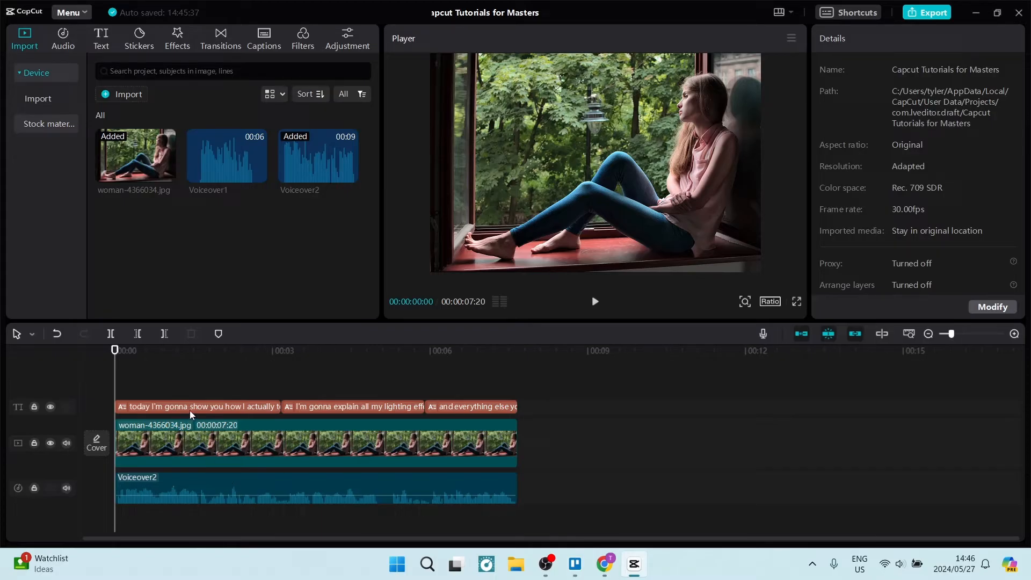
pyautogui.moveTo(285, 397)
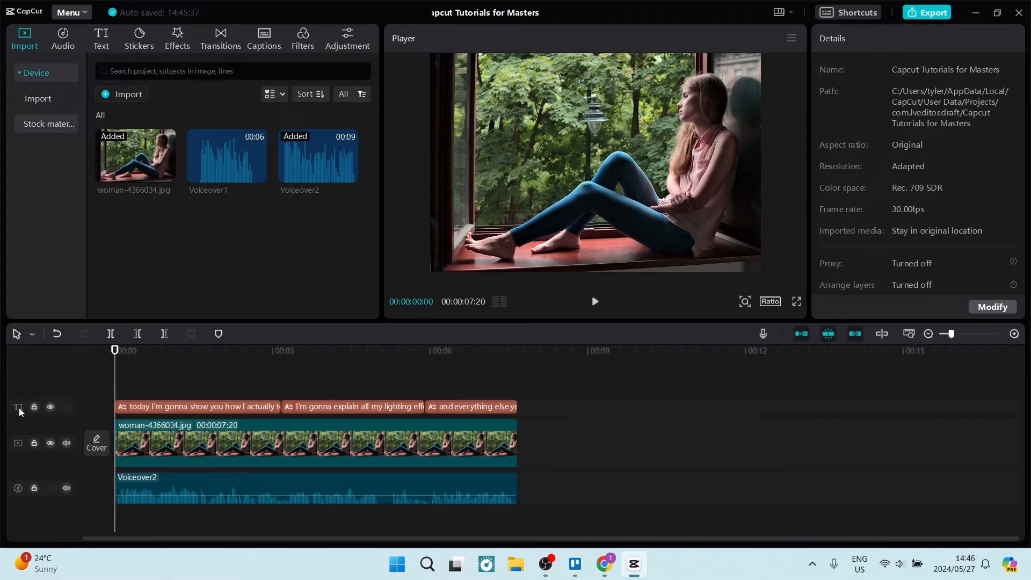
pyautogui.moveTo(163, 410)
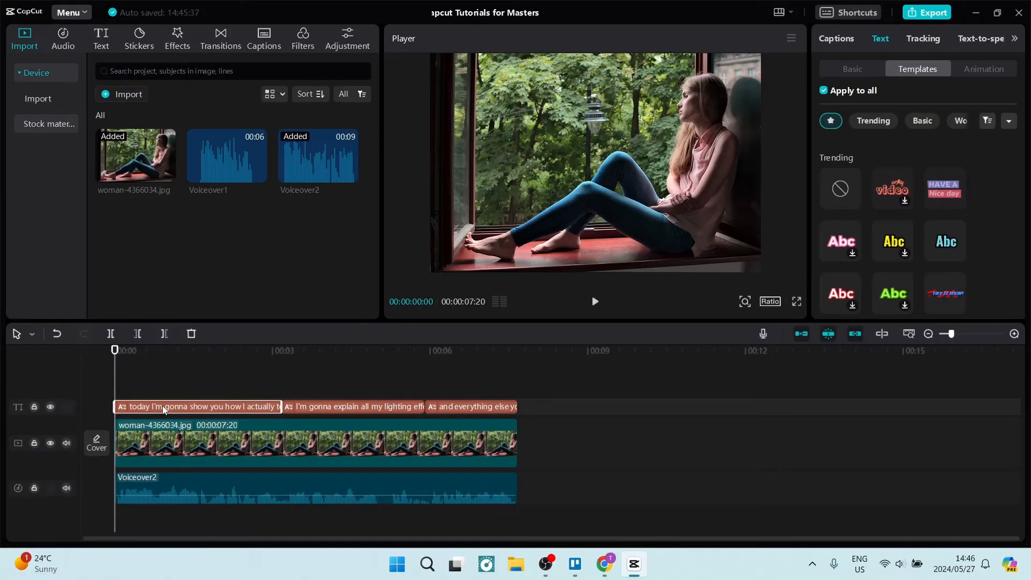
# - Show the caption's Basic settings: full sentence, Staatliches-Regular font, size 14, applied to all captions
pyautogui.click(944, 241)
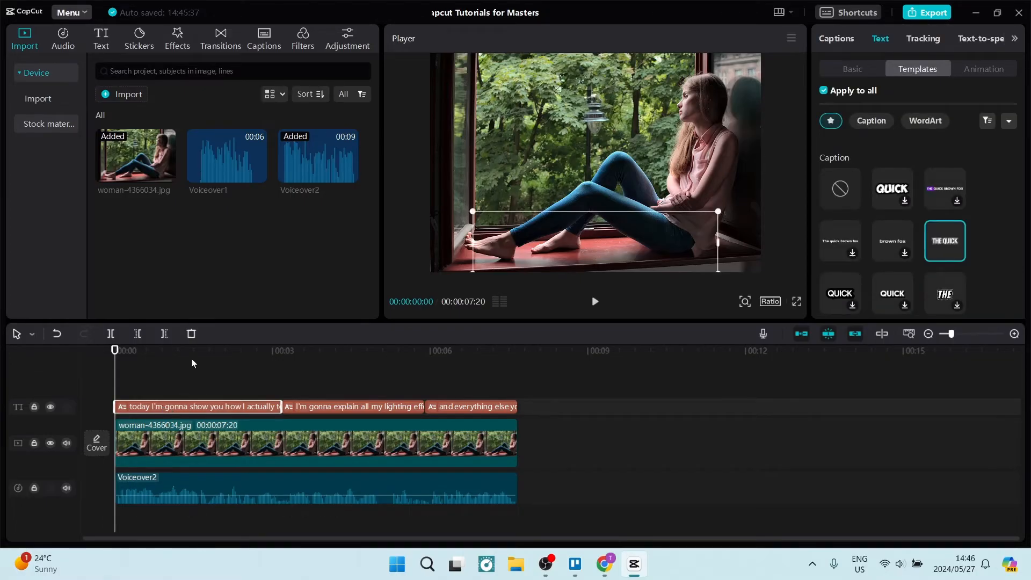
pyautogui.moveTo(191, 334)
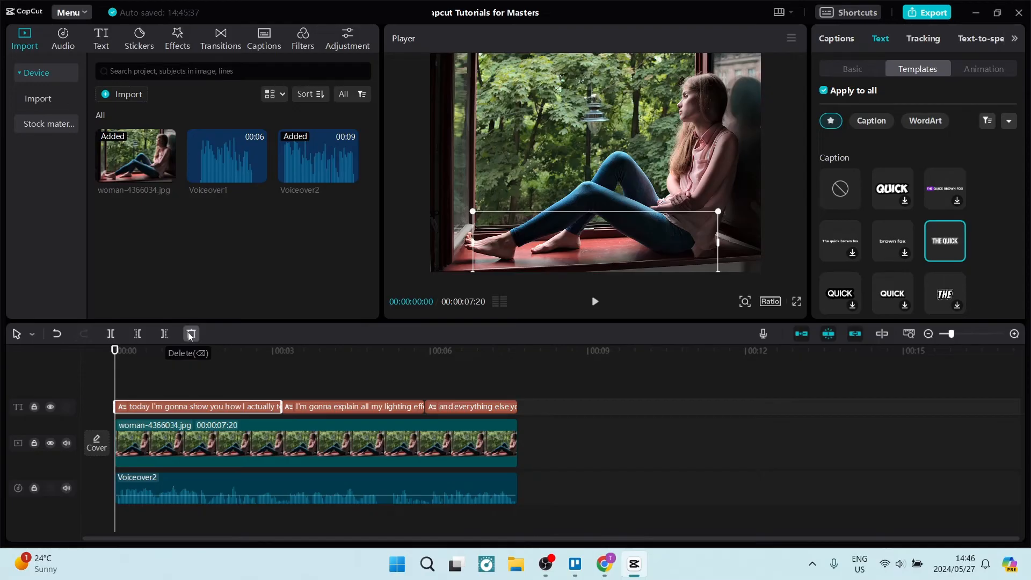
pyautogui.moveTo(856, 68)
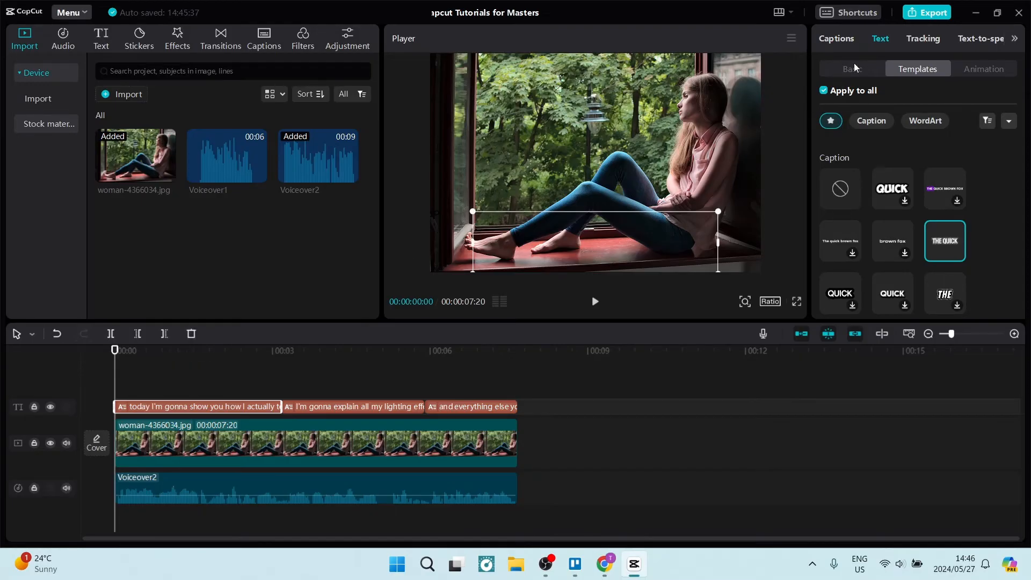
pyautogui.click(852, 69)
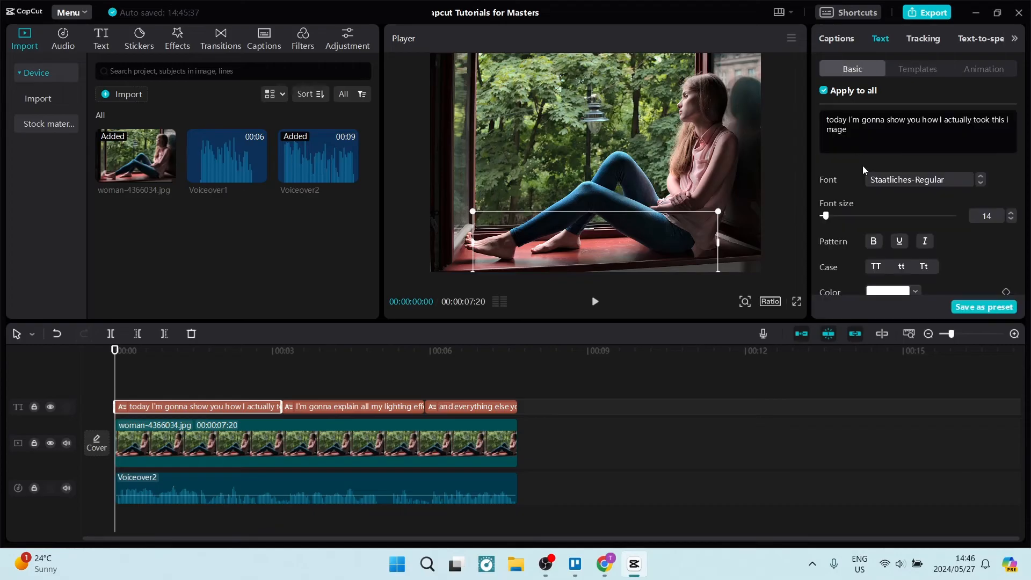